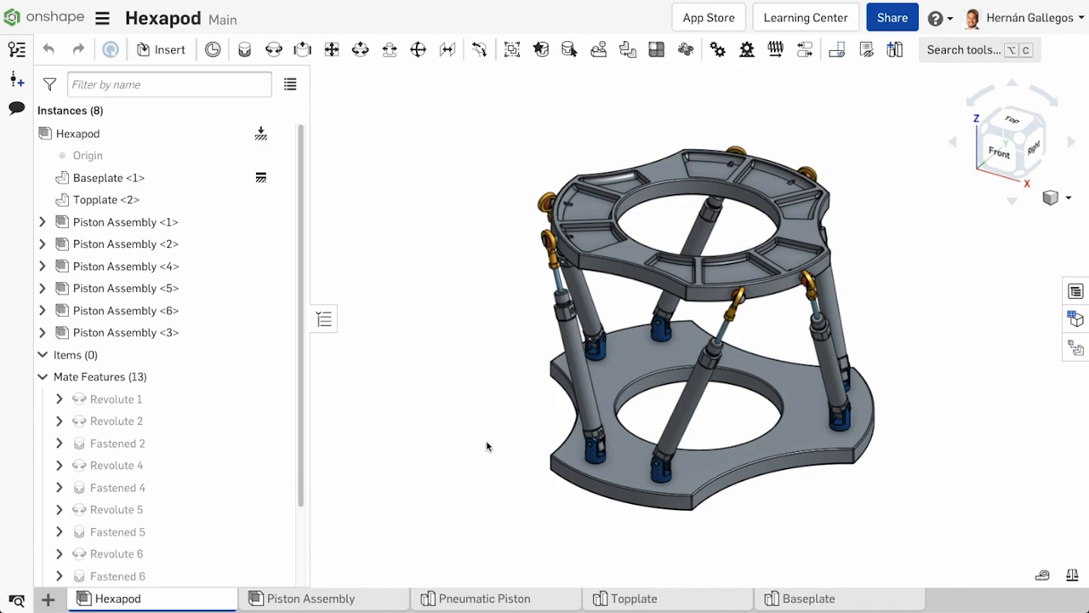
{"action": "mouse_move", "coordinate": [475, 464]}
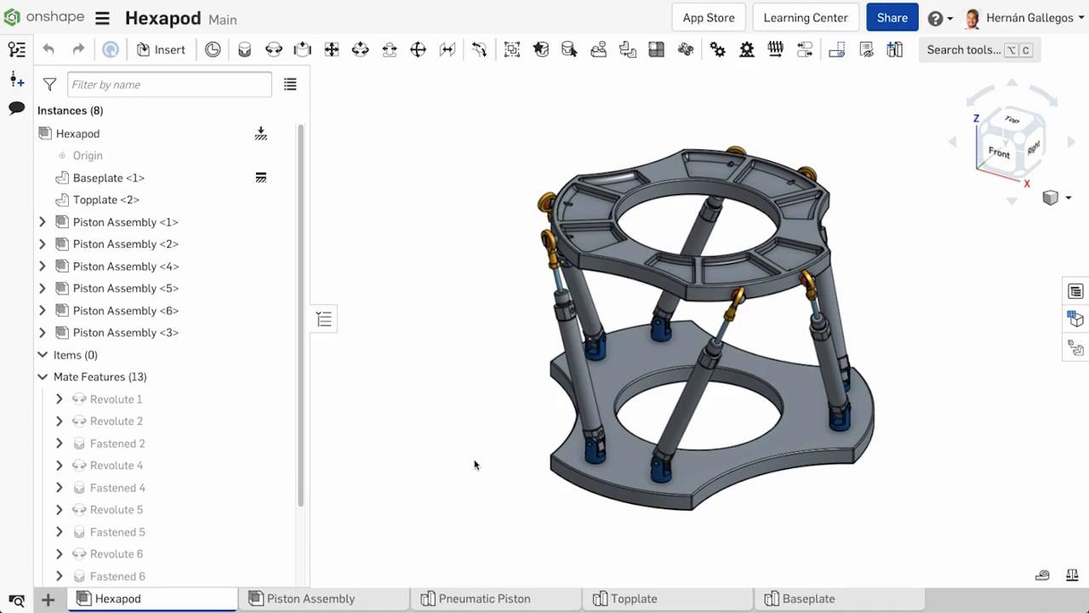
- Start moving the Piston Assembly tab to another document via its tab menu
{"action": "right_click", "coordinate": [315, 598]}
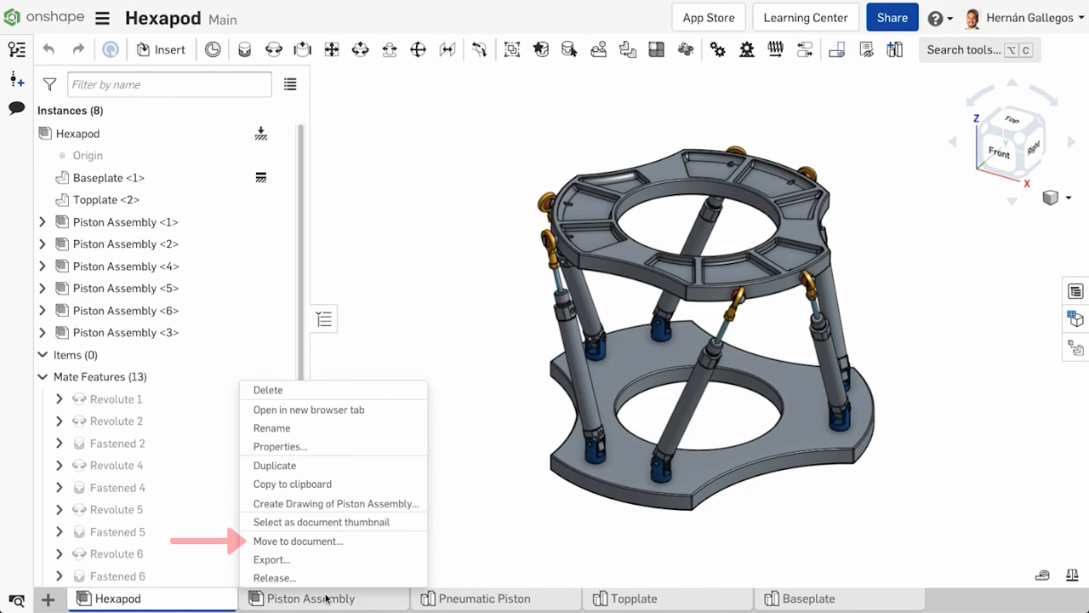
{"action": "left_click", "coordinate": [297, 541]}
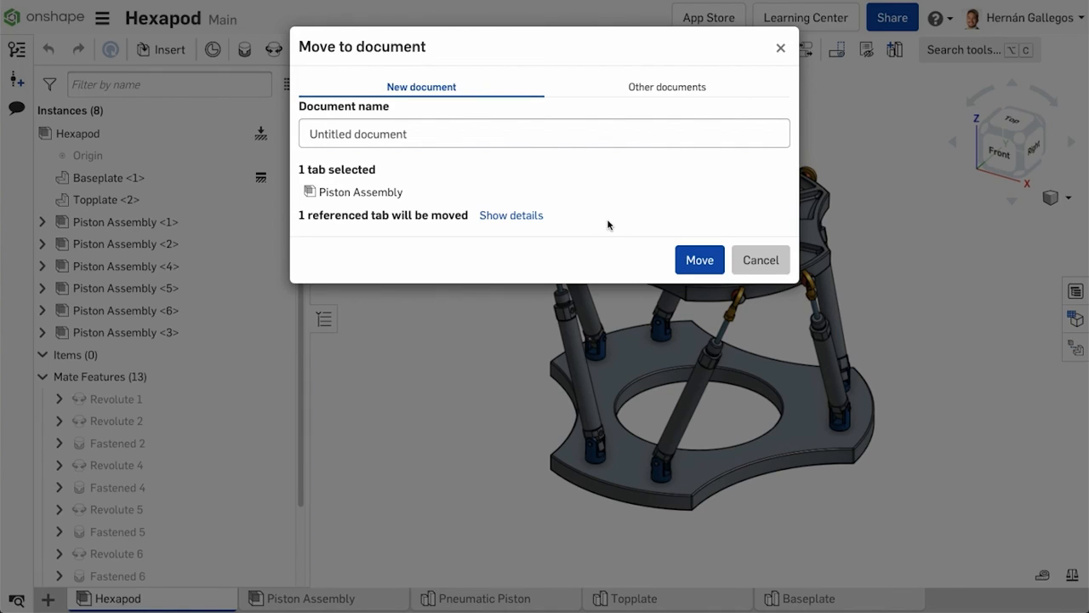
- Target the existing Hexapod document from Recently opened as the move destination
{"action": "left_click", "coordinate": [662, 86]}
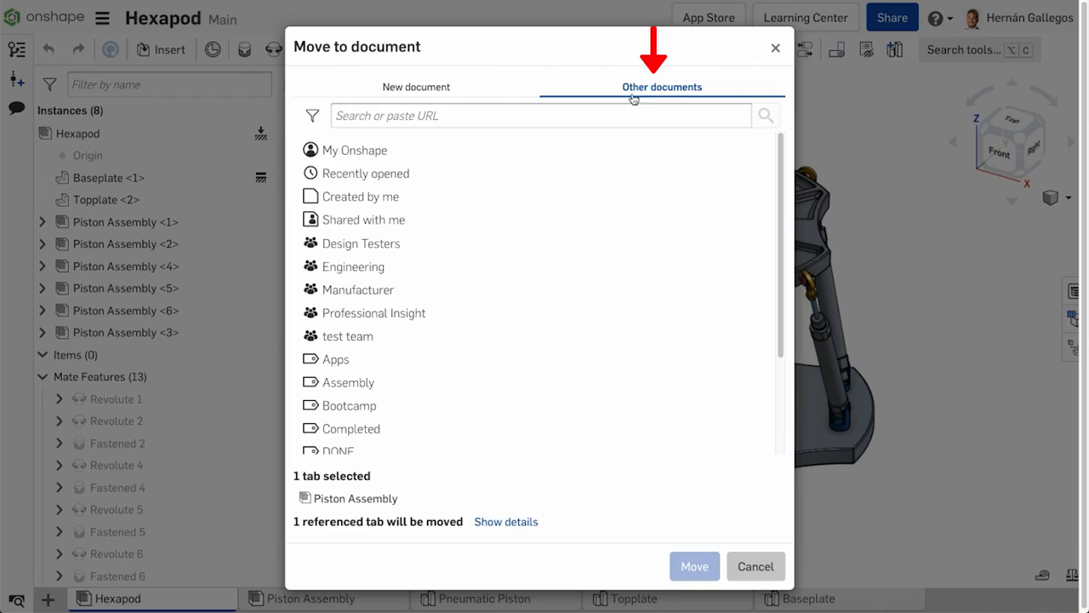
{"action": "mouse_move", "coordinate": [603, 170]}
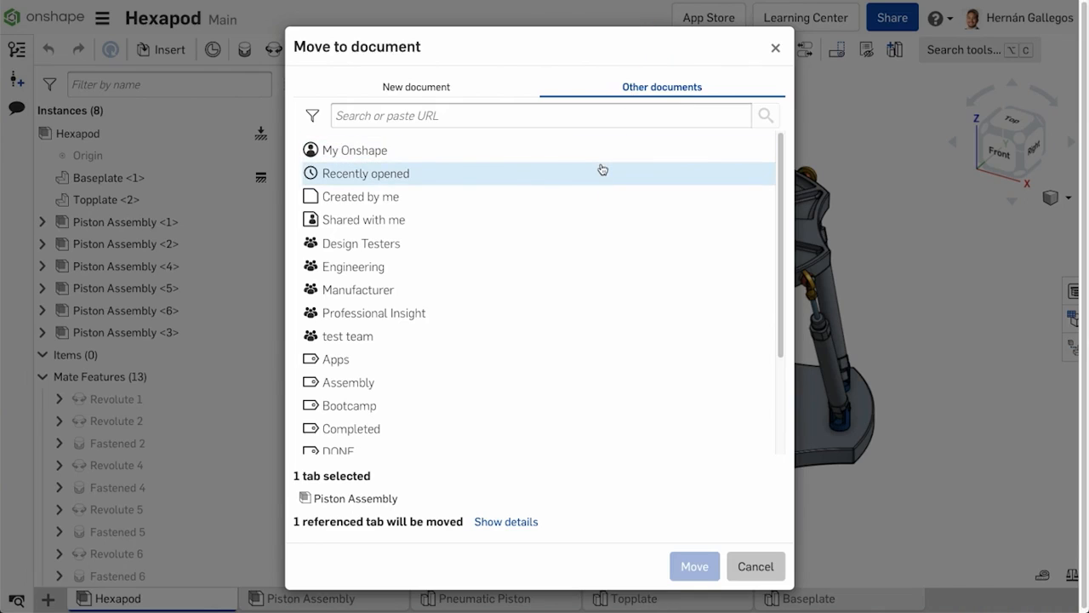
{"action": "left_click", "coordinate": [366, 174]}
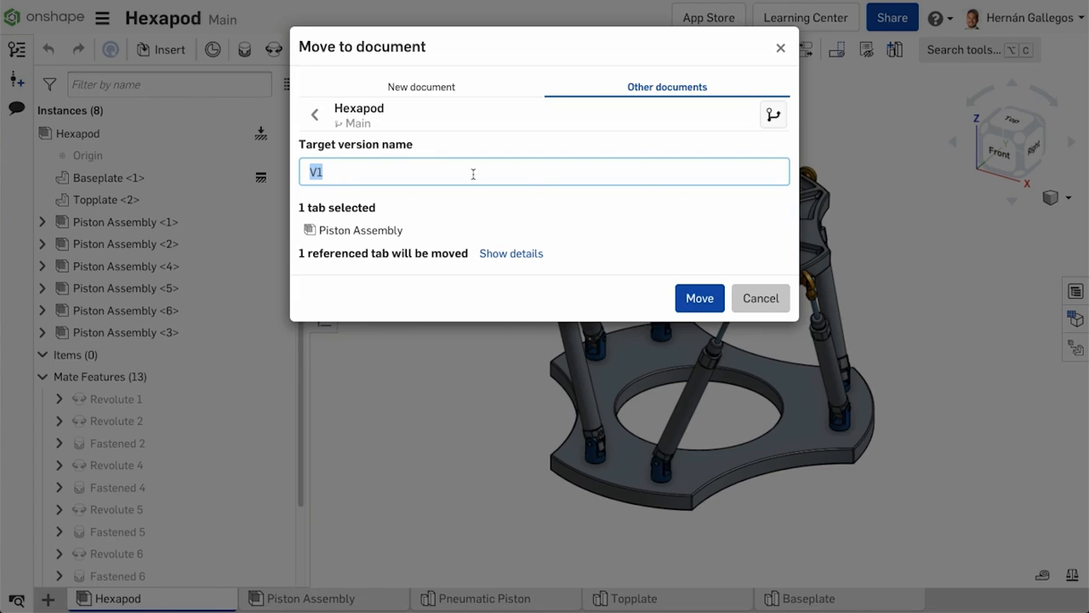
{"action": "mouse_move", "coordinate": [481, 95]}
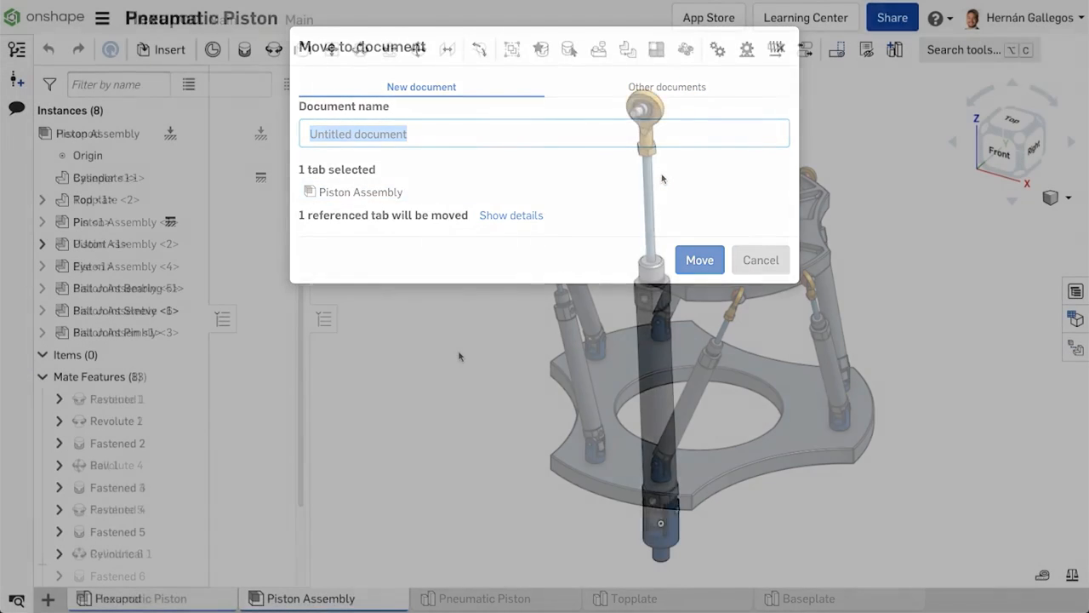
- Retry moving Piston Assembly with all referenced tabs and view the move details
{"action": "left_click", "coordinate": [761, 260]}
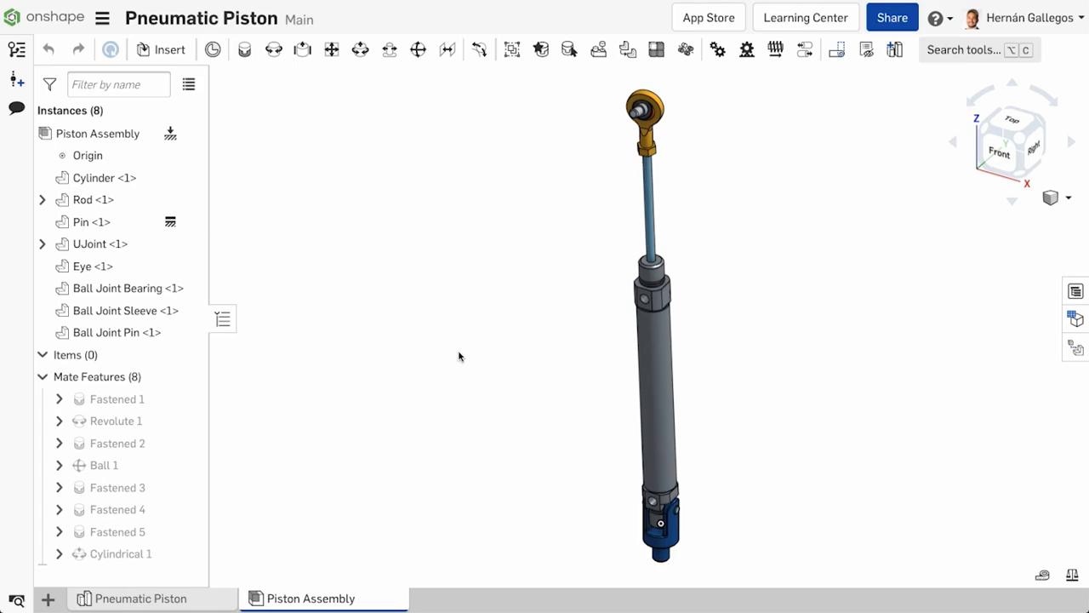
{"action": "right_click", "coordinate": [314, 598]}
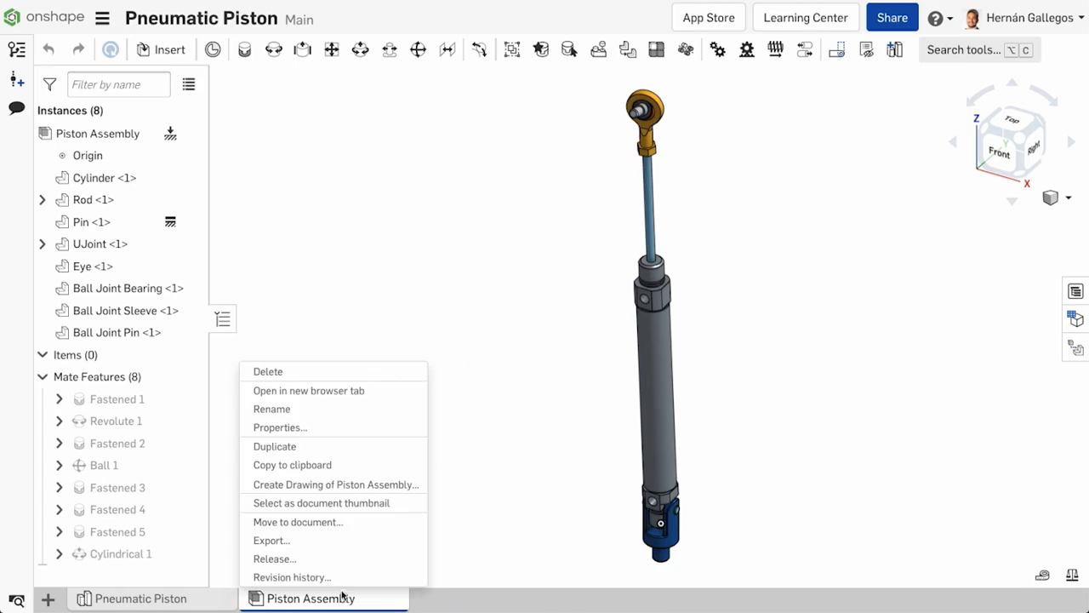
{"action": "left_click", "coordinate": [297, 522]}
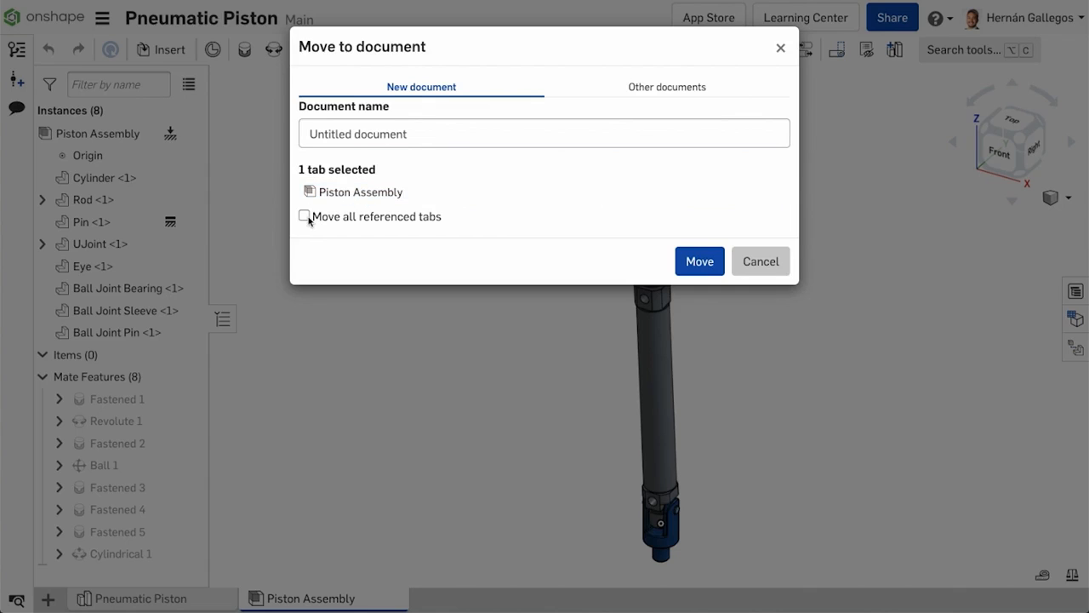
{"action": "left_click", "coordinate": [304, 216]}
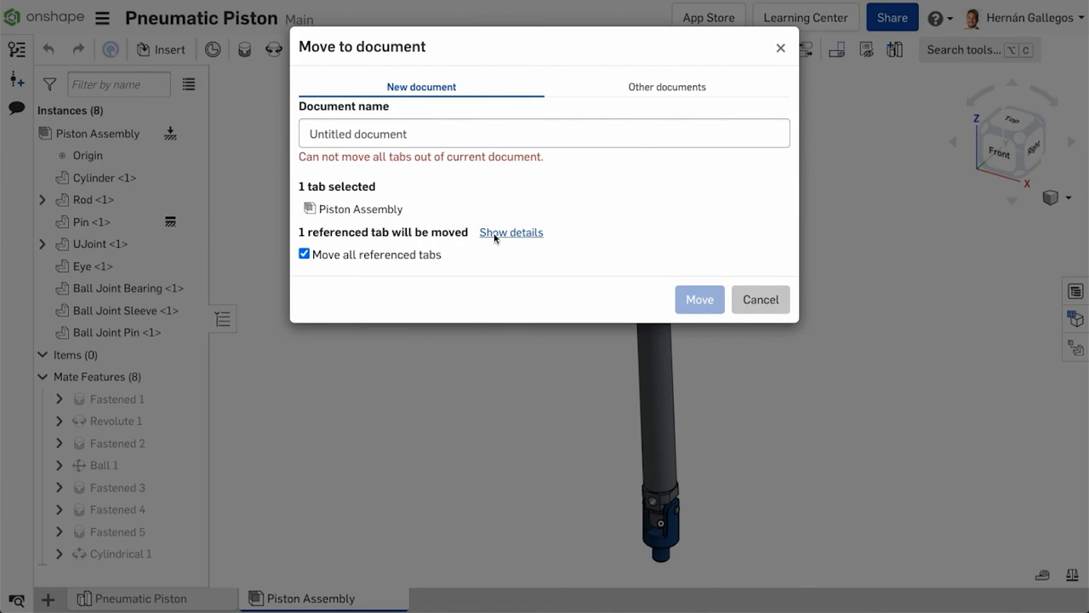
{"action": "left_click", "coordinate": [512, 232]}
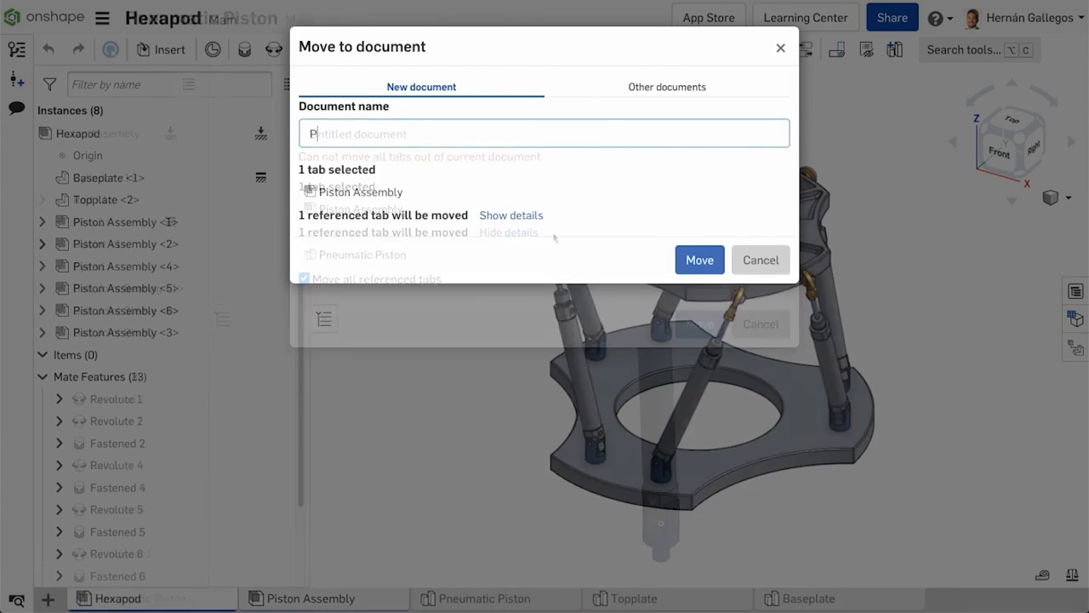
- Name the new document 'Pneumatic Piston' and move the Piston Assembly into it
{"action": "type", "text": "PN"}
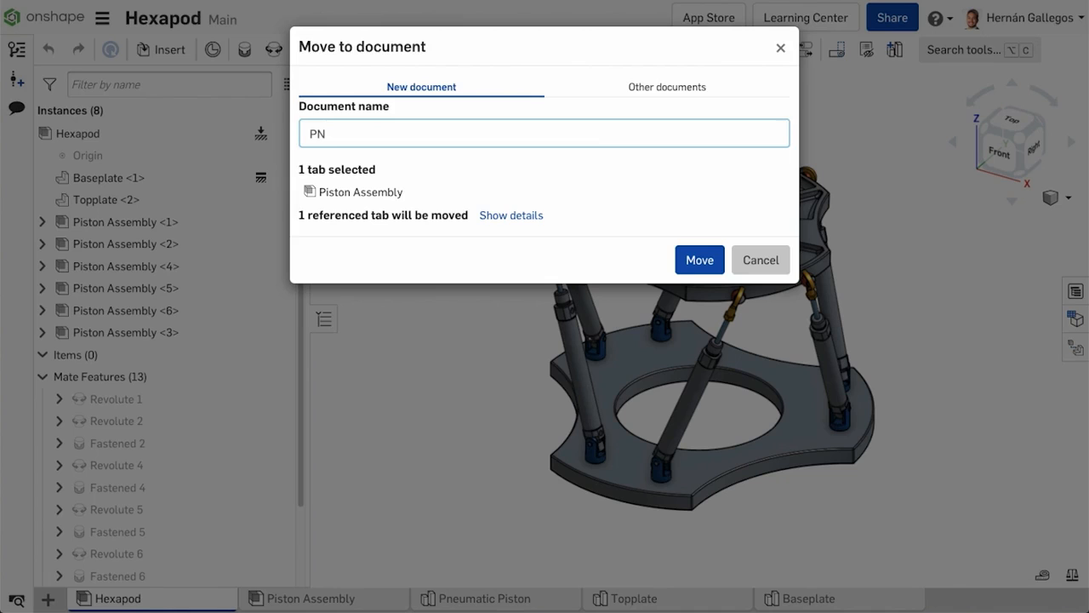
{"action": "type", "text": "neumatic Piston"}
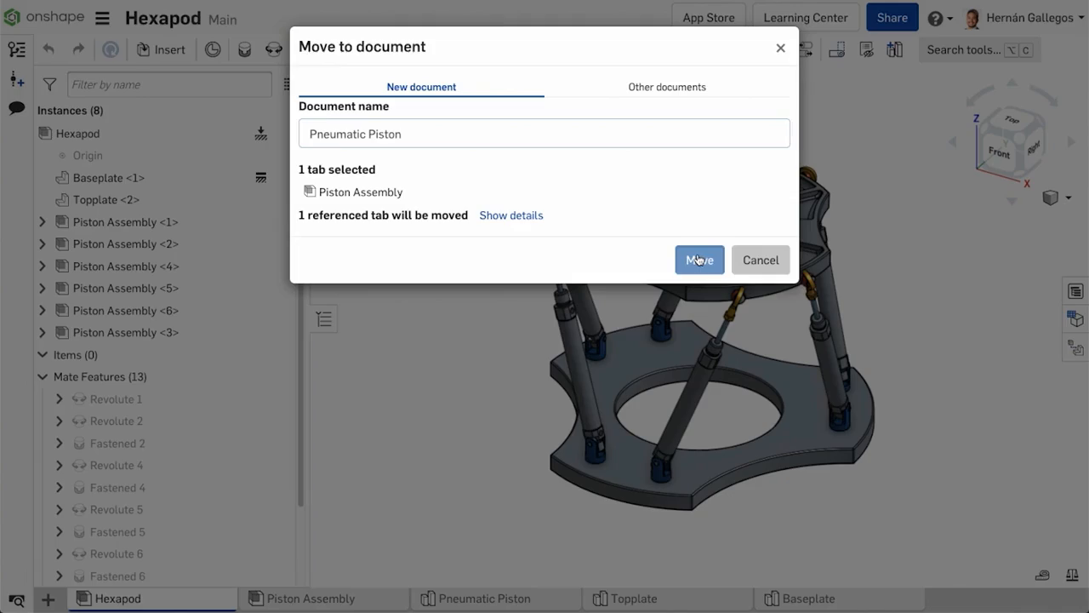
{"action": "left_click", "coordinate": [699, 260]}
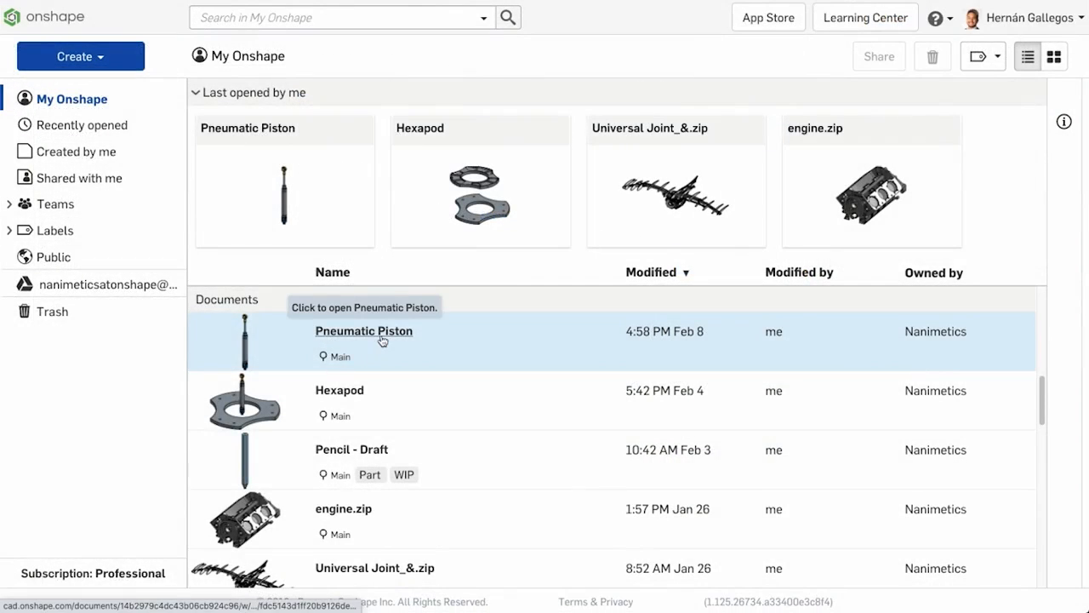
- Select the Pneumatic Piston entry in My Onshape, then return to the Hexapod document
{"action": "left_click", "coordinate": [363, 331]}
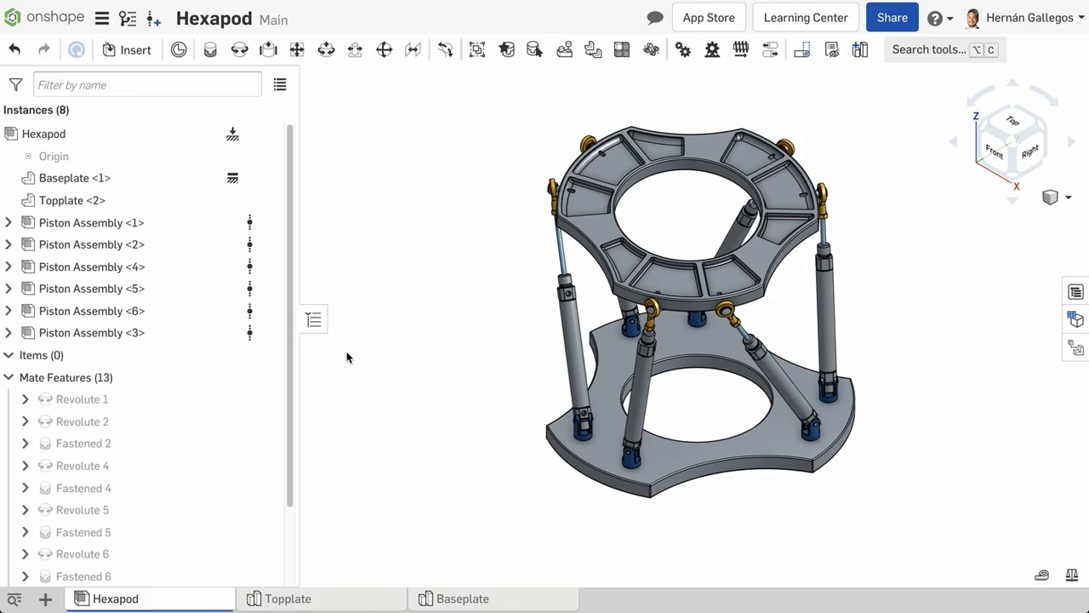
{"action": "mouse_move", "coordinate": [357, 357]}
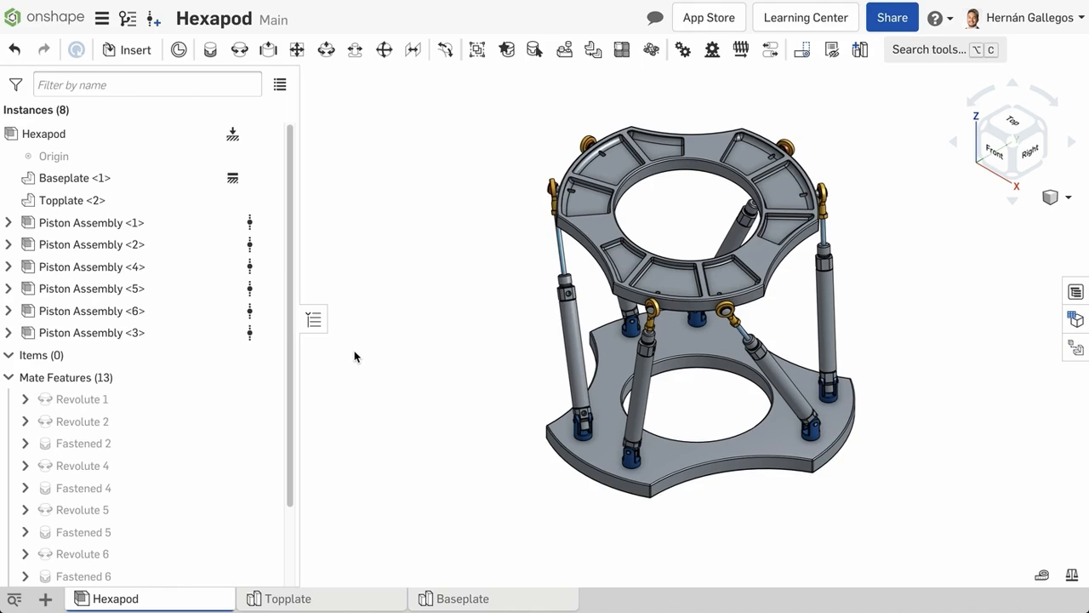
- View the Piston Assembly tab with its full piston and eight mates
{"action": "left_click", "coordinate": [313, 598]}
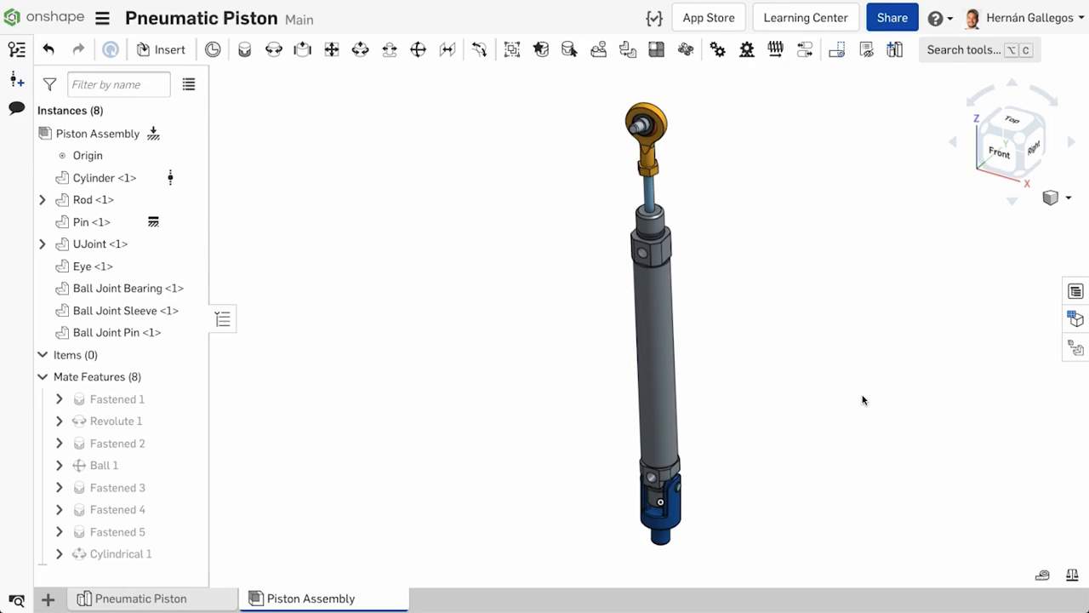
{"action": "mouse_move", "coordinate": [859, 407]}
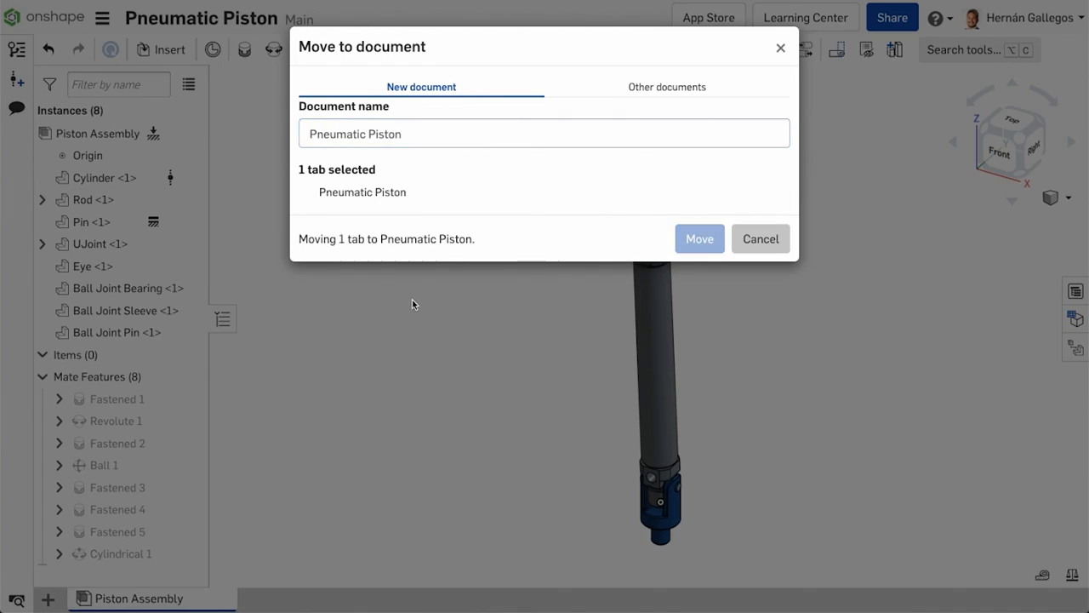
- Move the Pneumatic Piston part studio into its own new document
{"action": "left_click", "coordinate": [761, 238]}
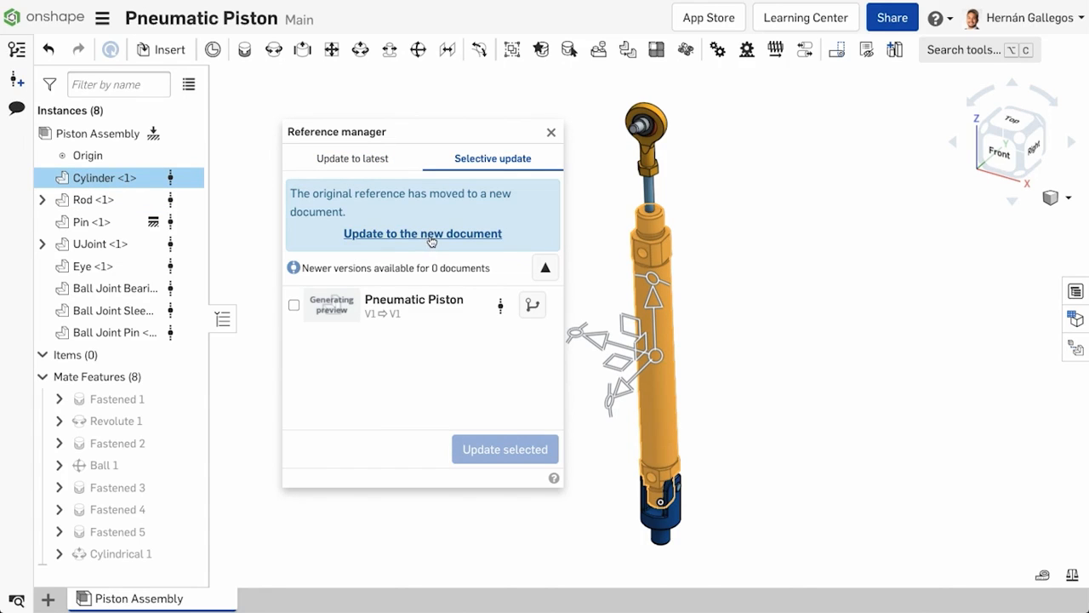
- Update part references to the new document and make the Cylinder green
{"action": "left_click", "coordinate": [423, 233]}
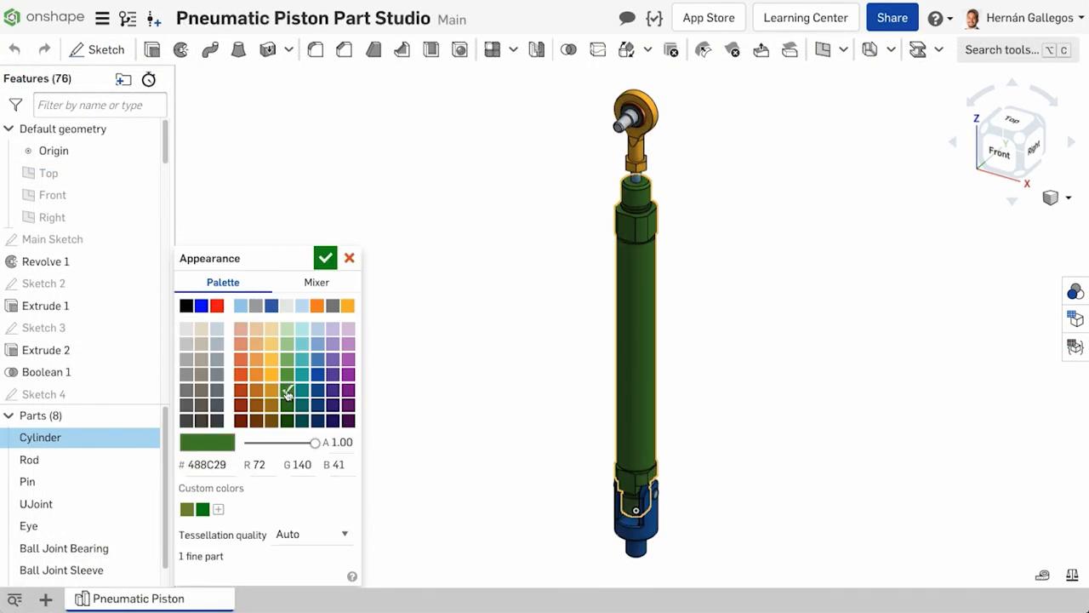
{"action": "left_click", "coordinate": [148, 598]}
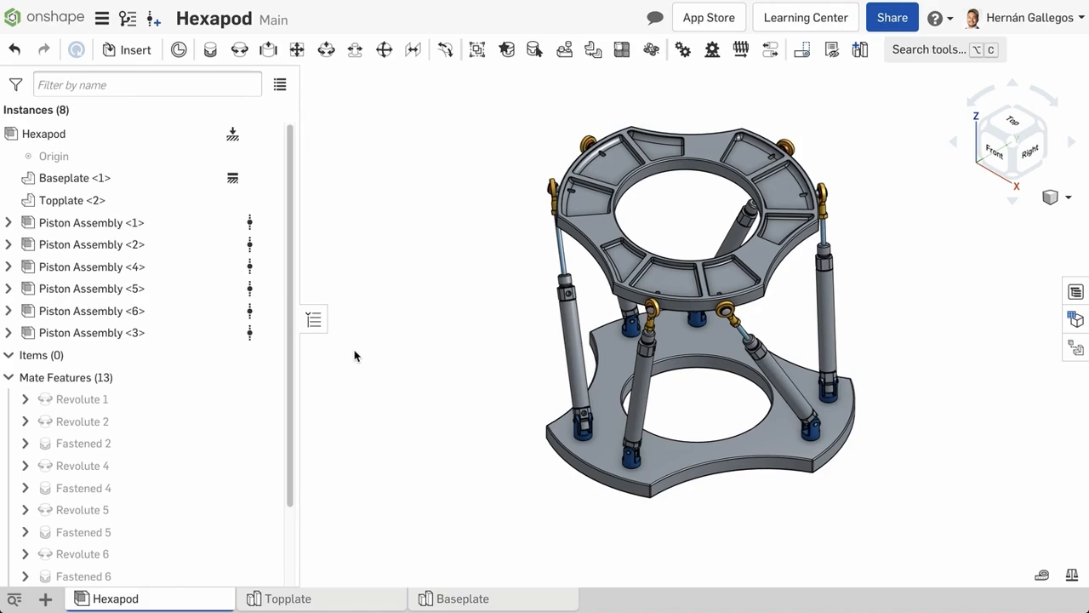
{"action": "mouse_move", "coordinate": [353, 362]}
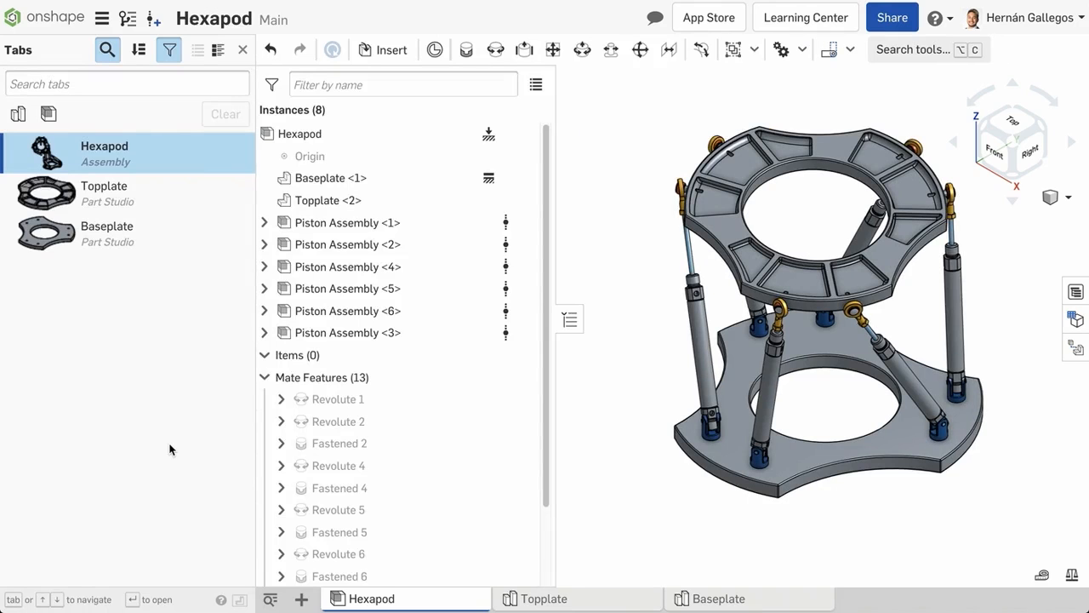
- Select the Baseplate with the Hexapod assembly and choose Move to document
{"action": "left_click", "coordinate": [107, 233]}
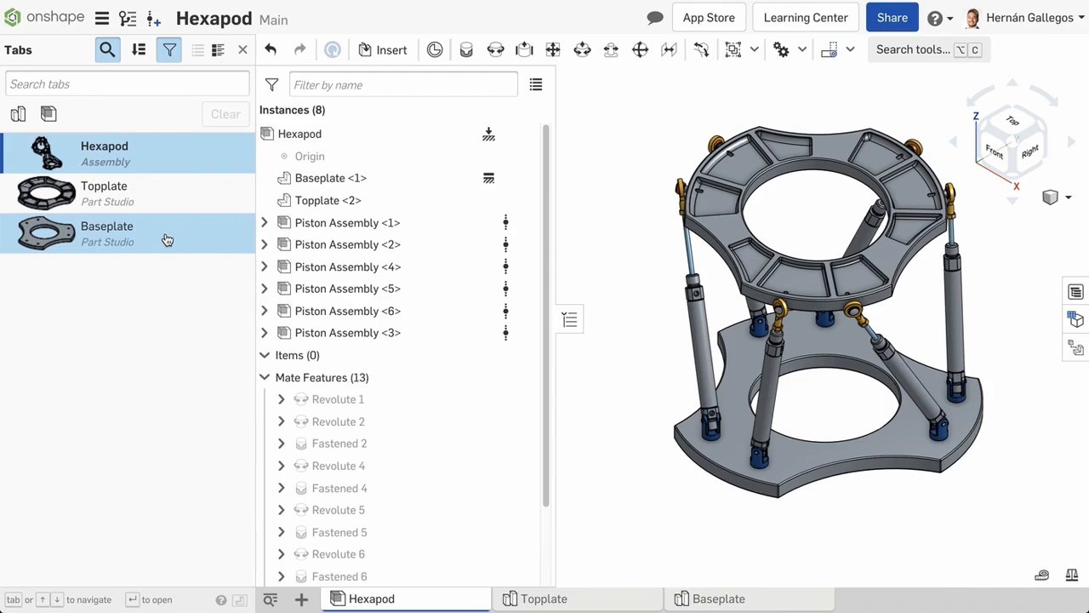
{"action": "right_click", "coordinate": [106, 233]}
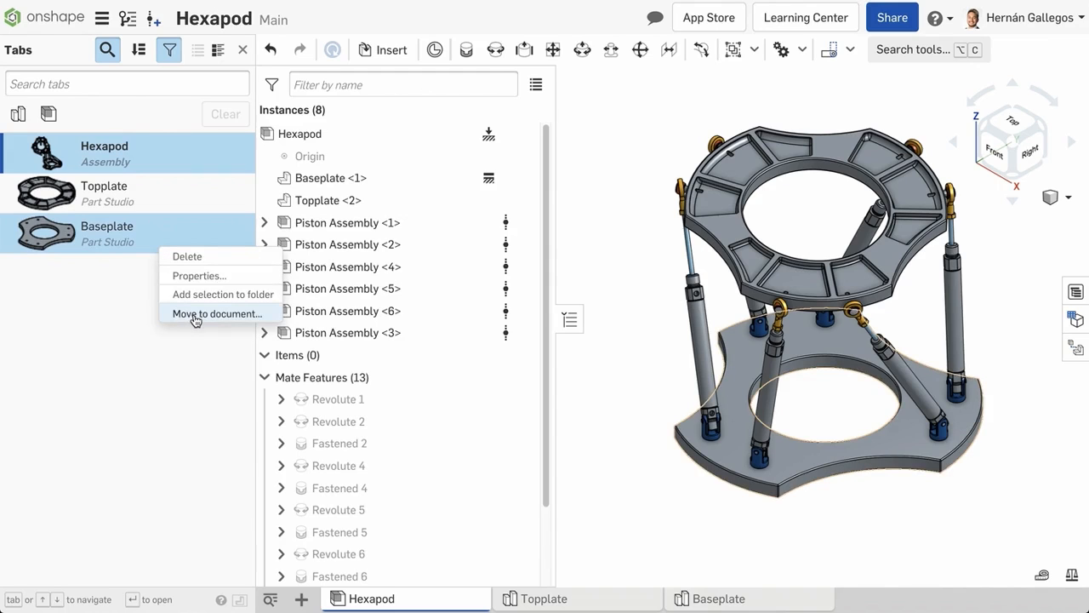
{"action": "left_click", "coordinate": [613, 275]}
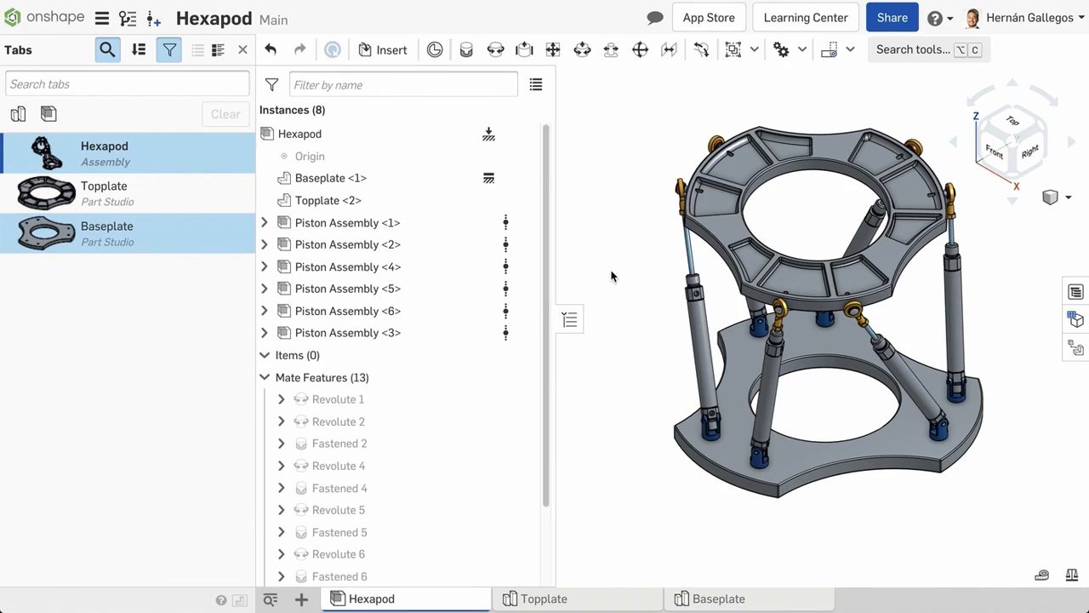